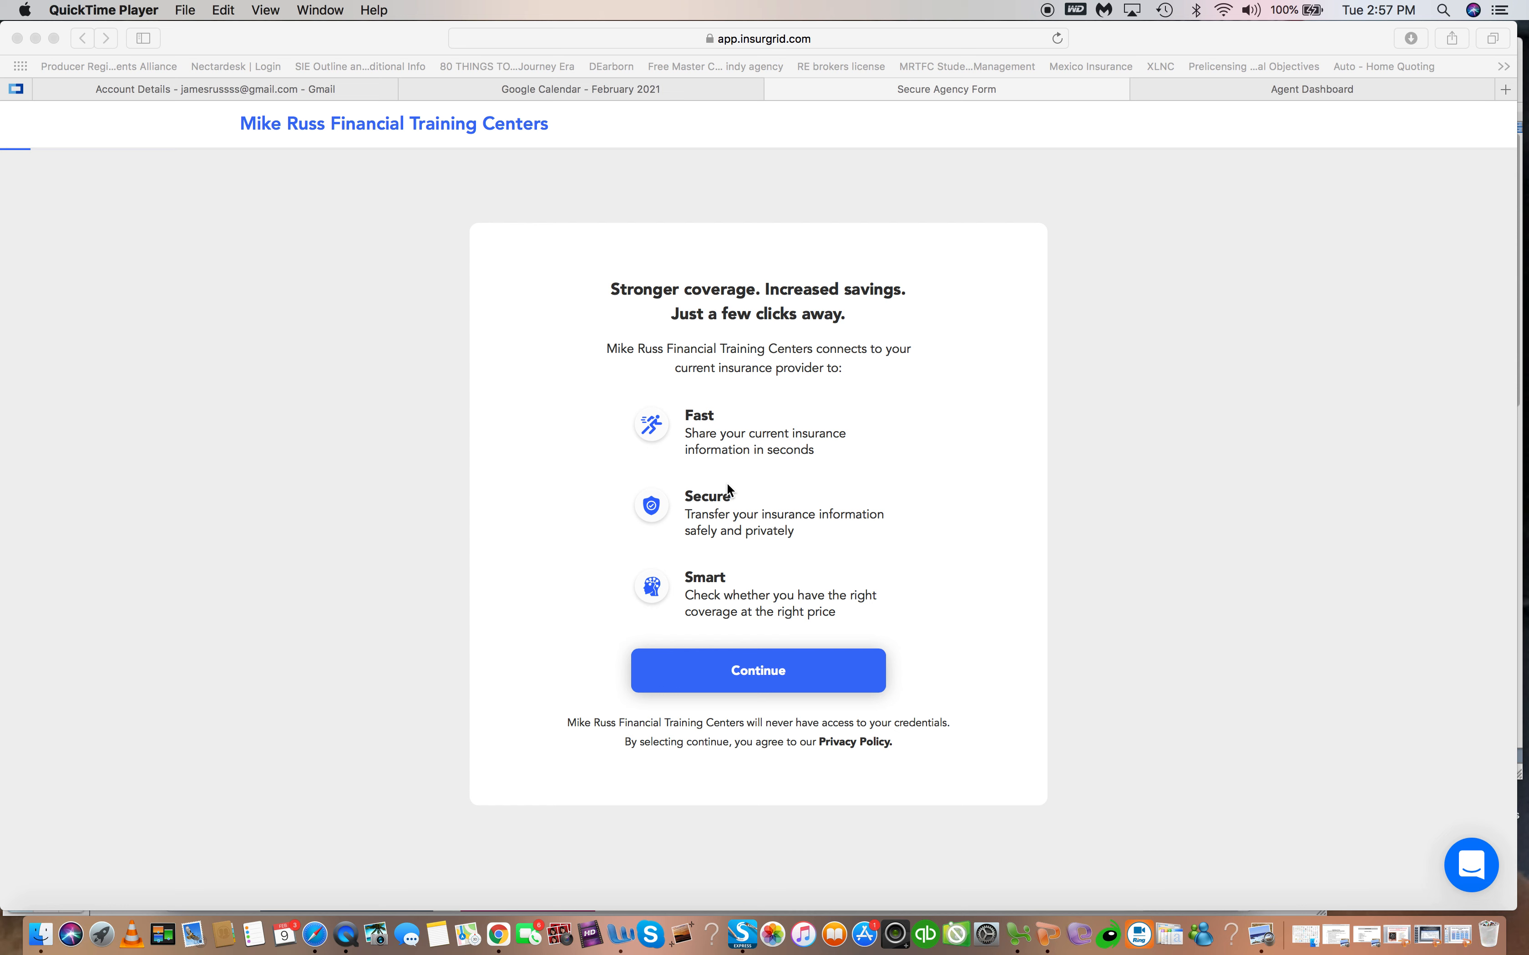
mouse_move(798, 42)
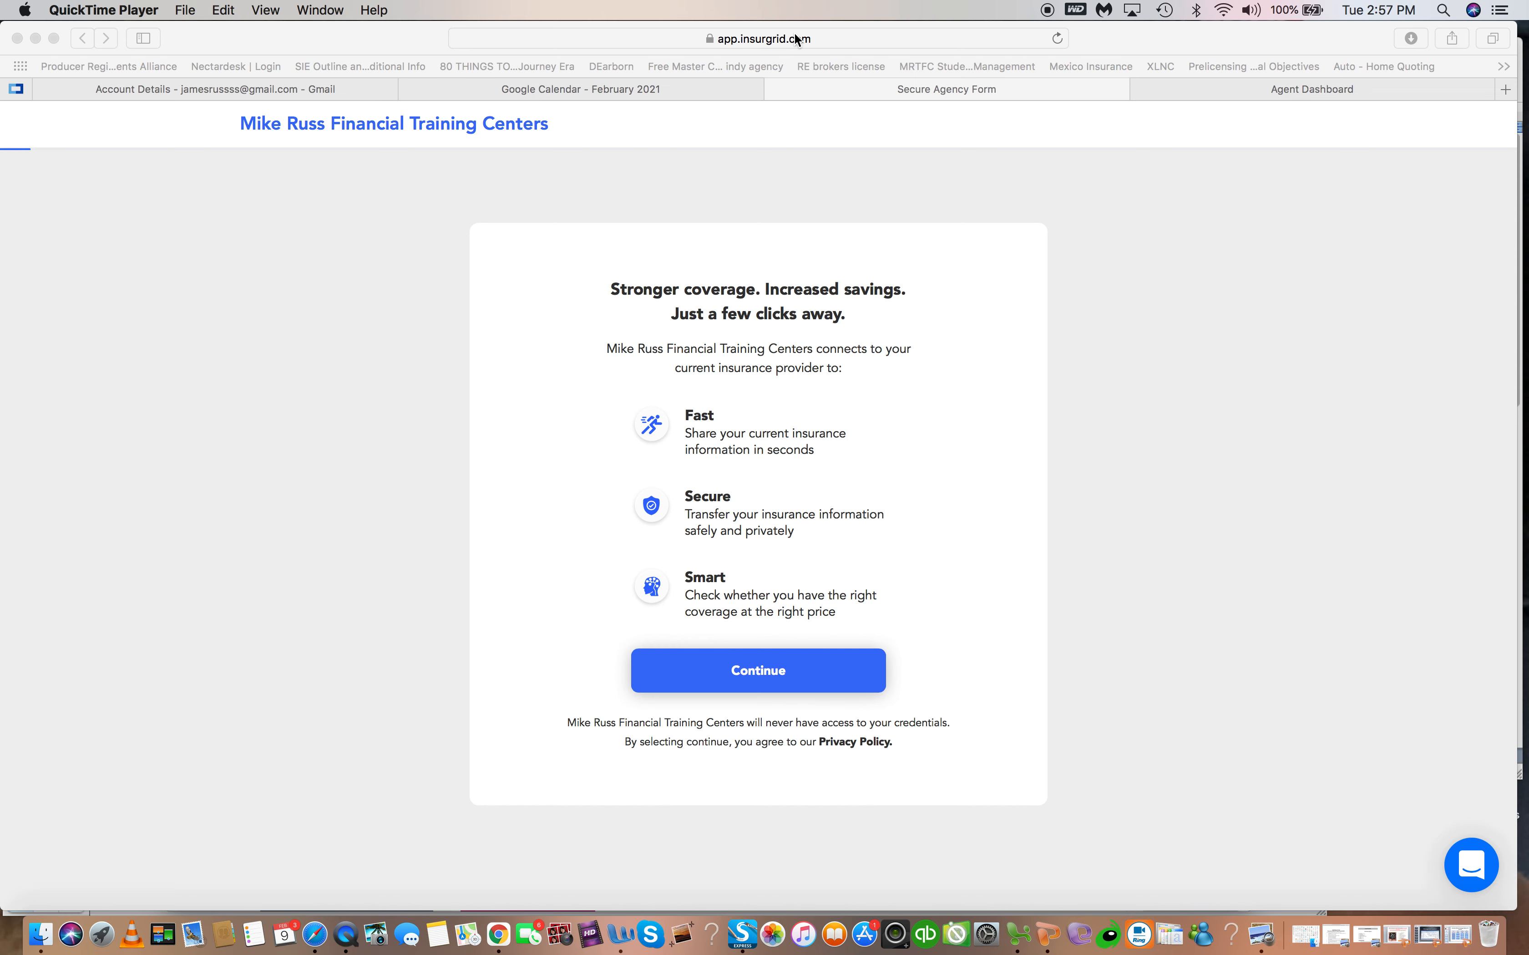
- Check the intake form's web address, then start the questionnaire to reach the driver details
click(796, 39)
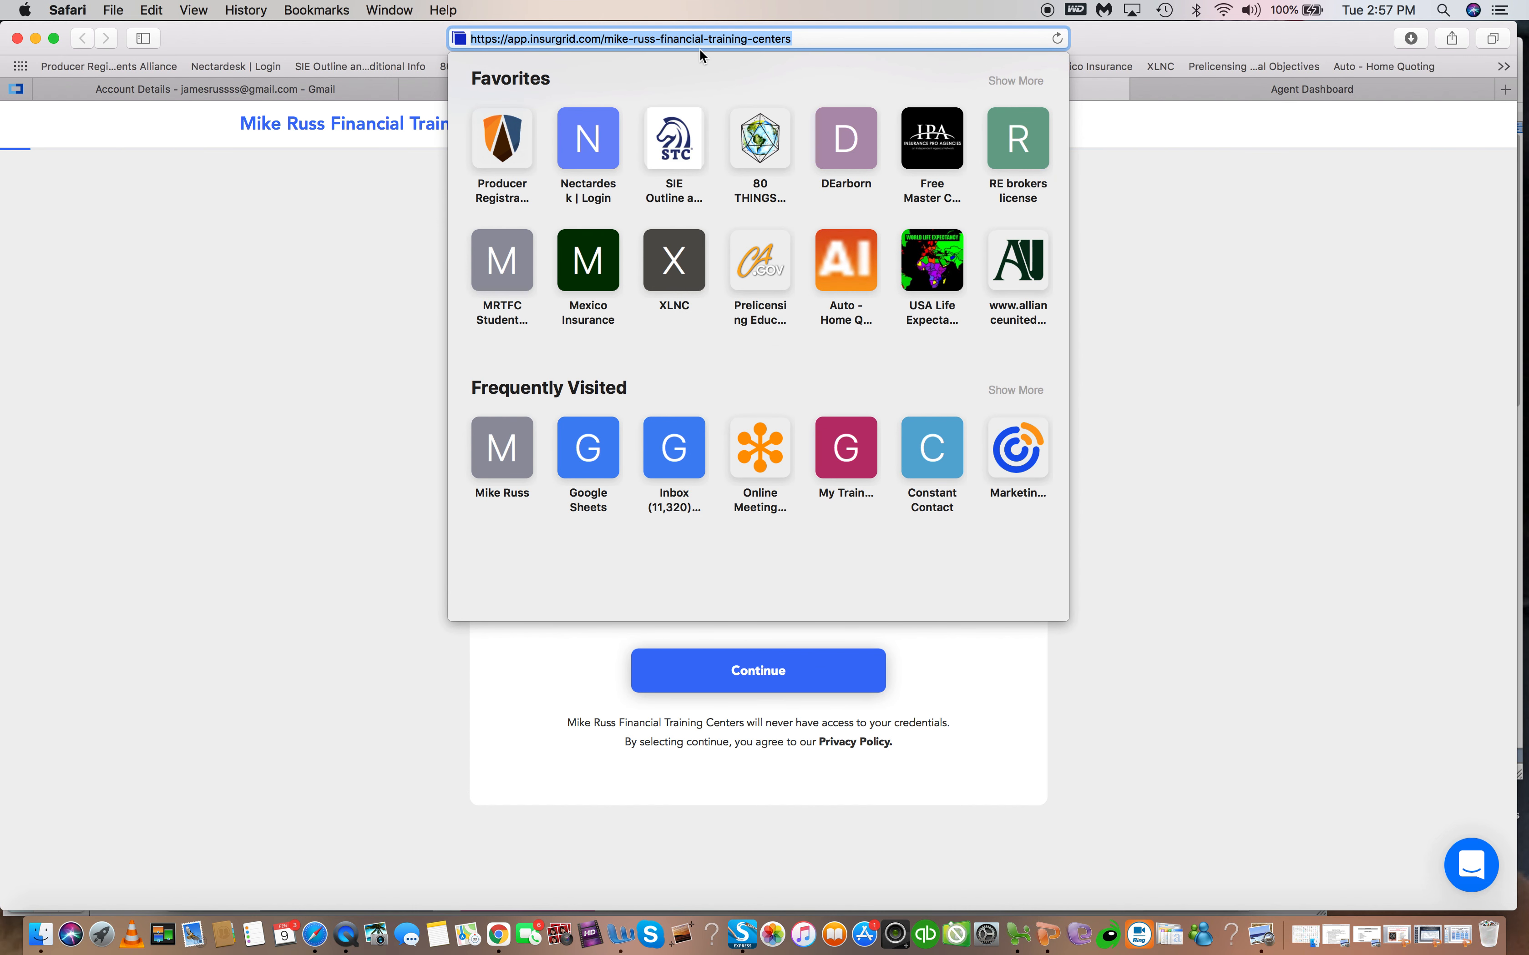
mouse_move(1367, 400)
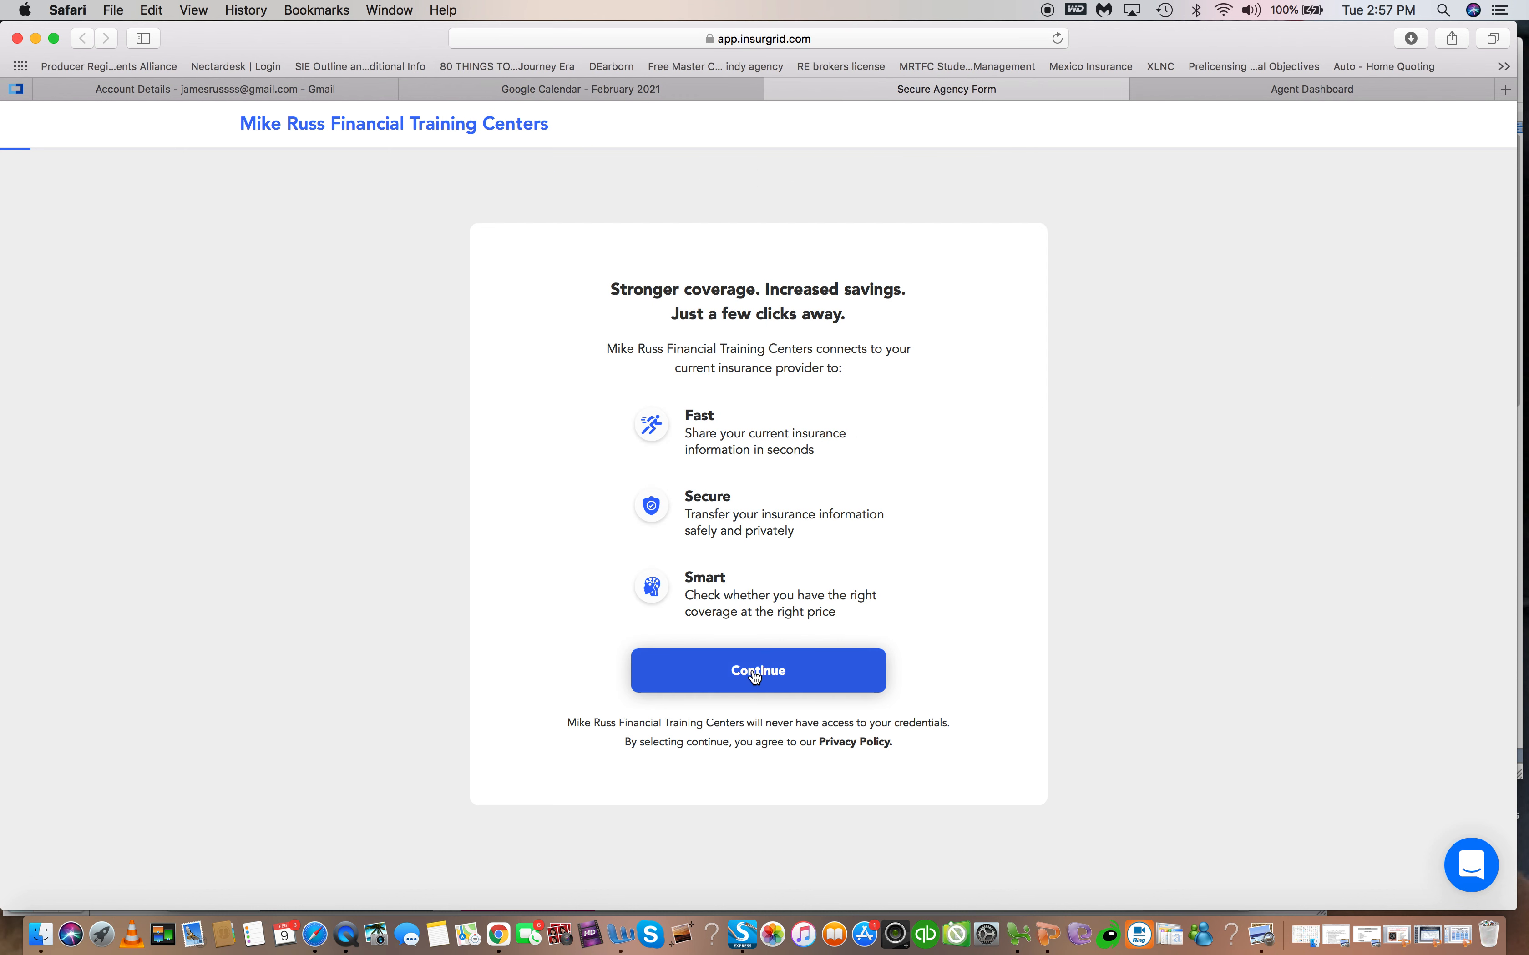
click(758, 671)
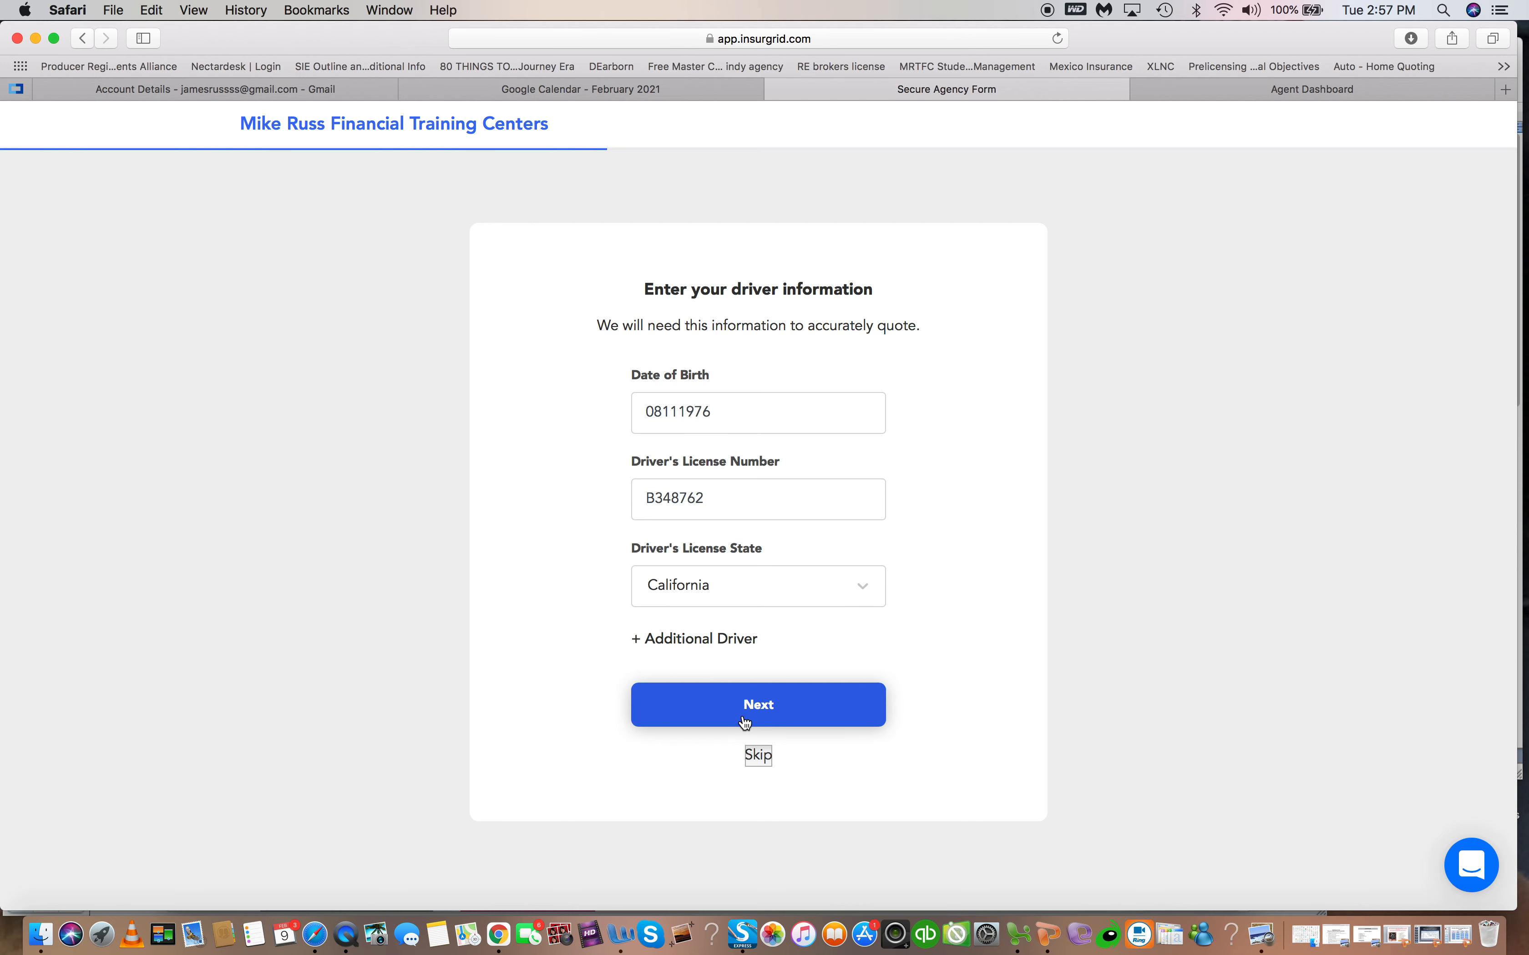
- Submit the driver details and pick Progressive from the provider grid to reach its login
click(758, 704)
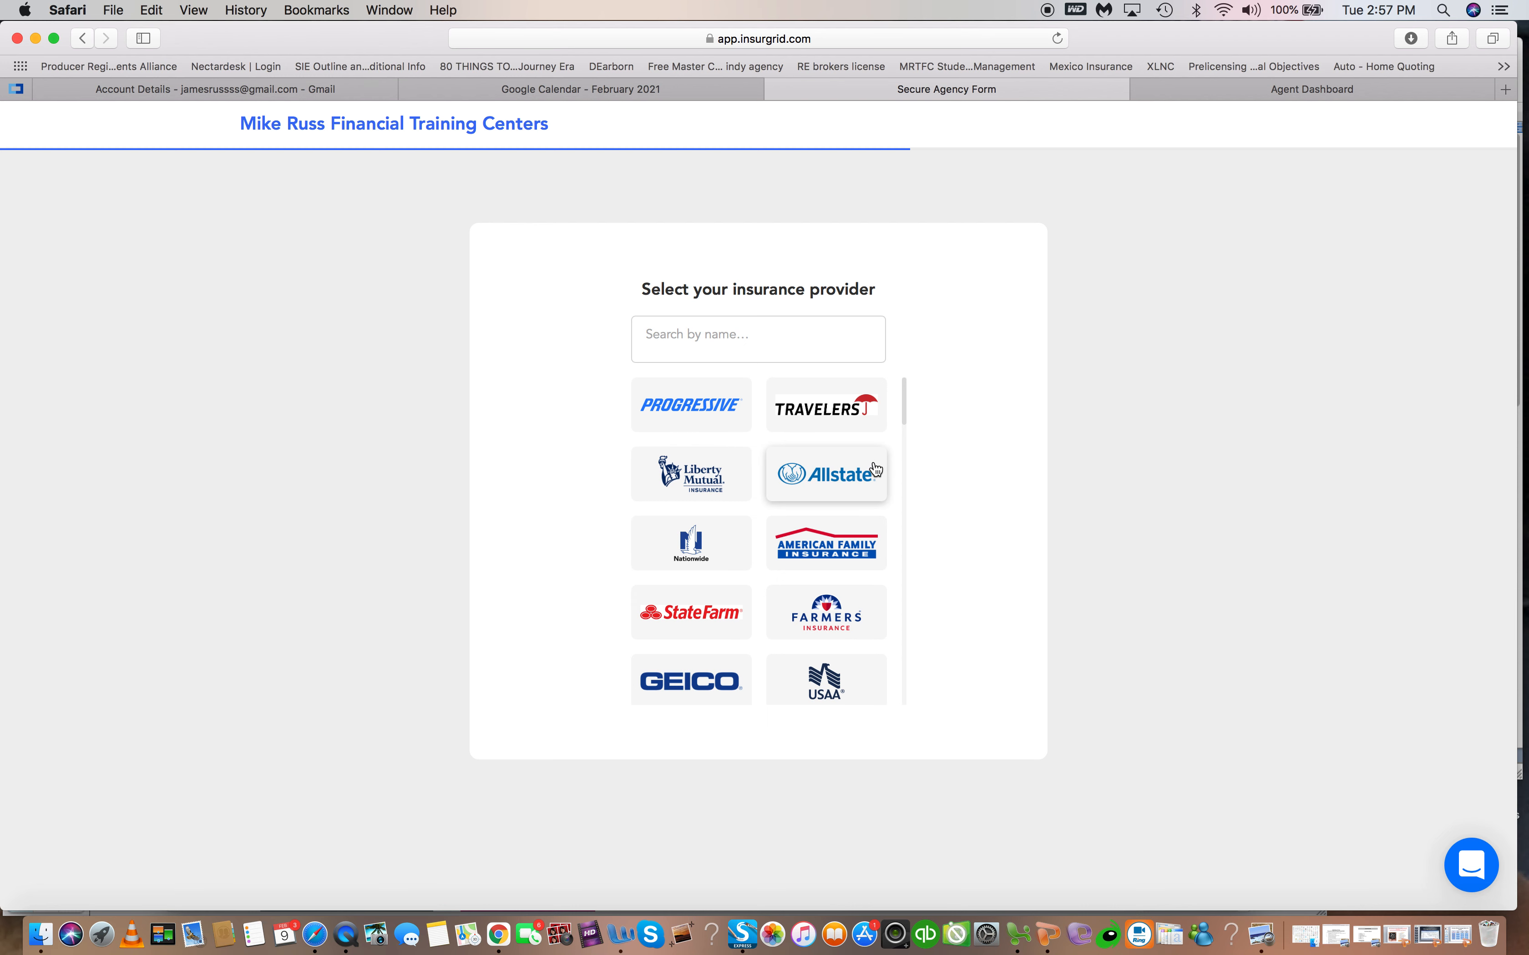
scroll(down, 3)
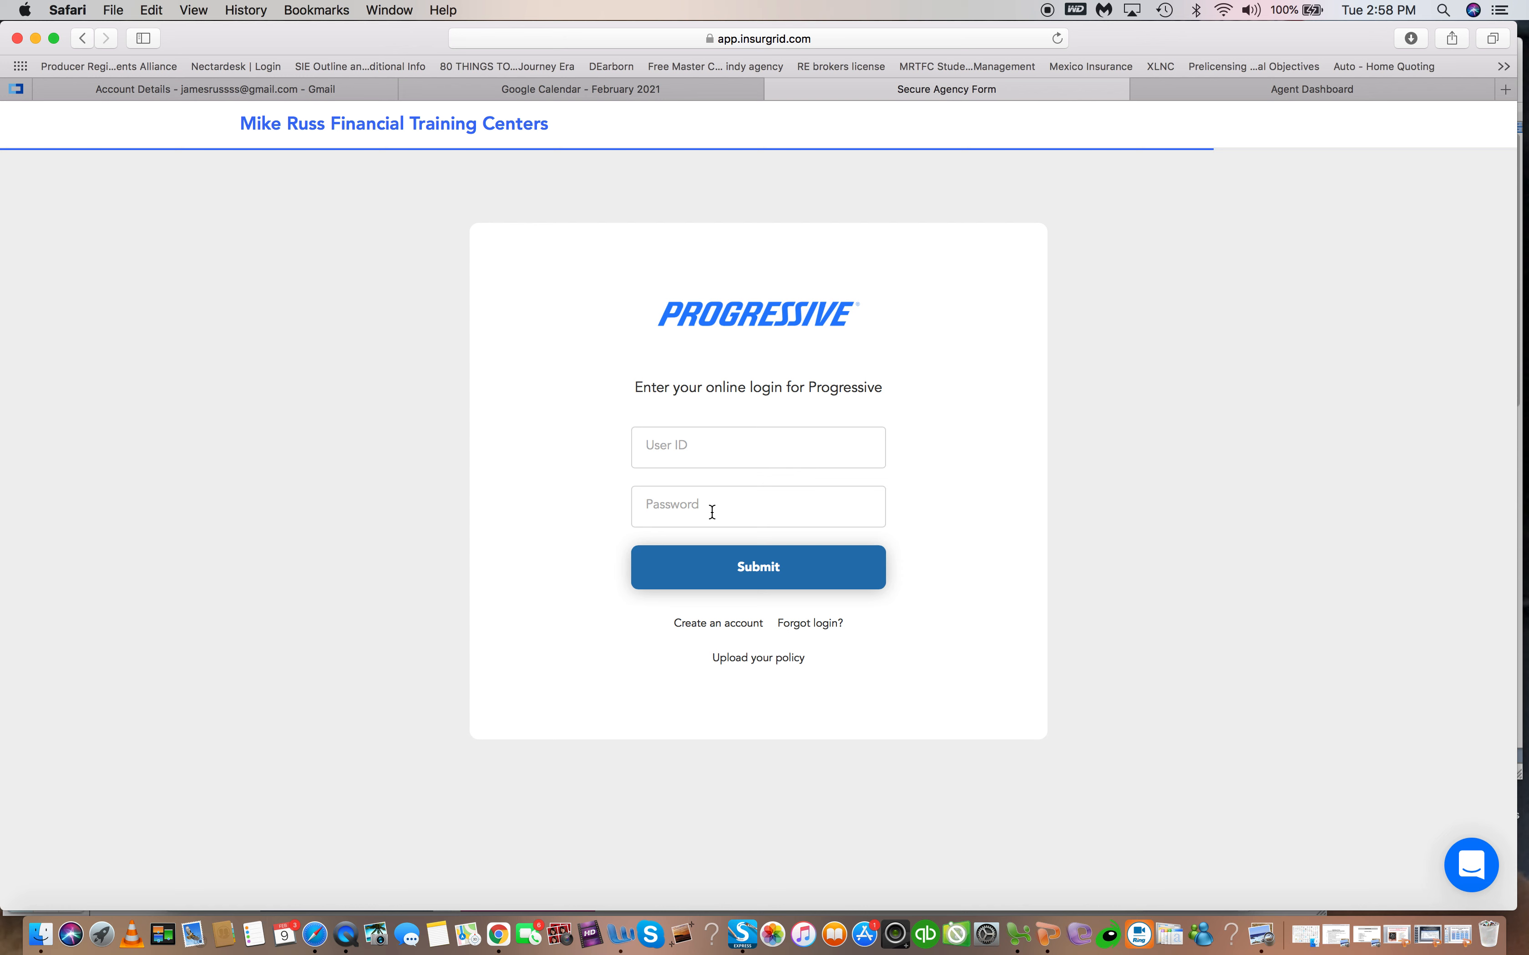
mouse_move(1264, 141)
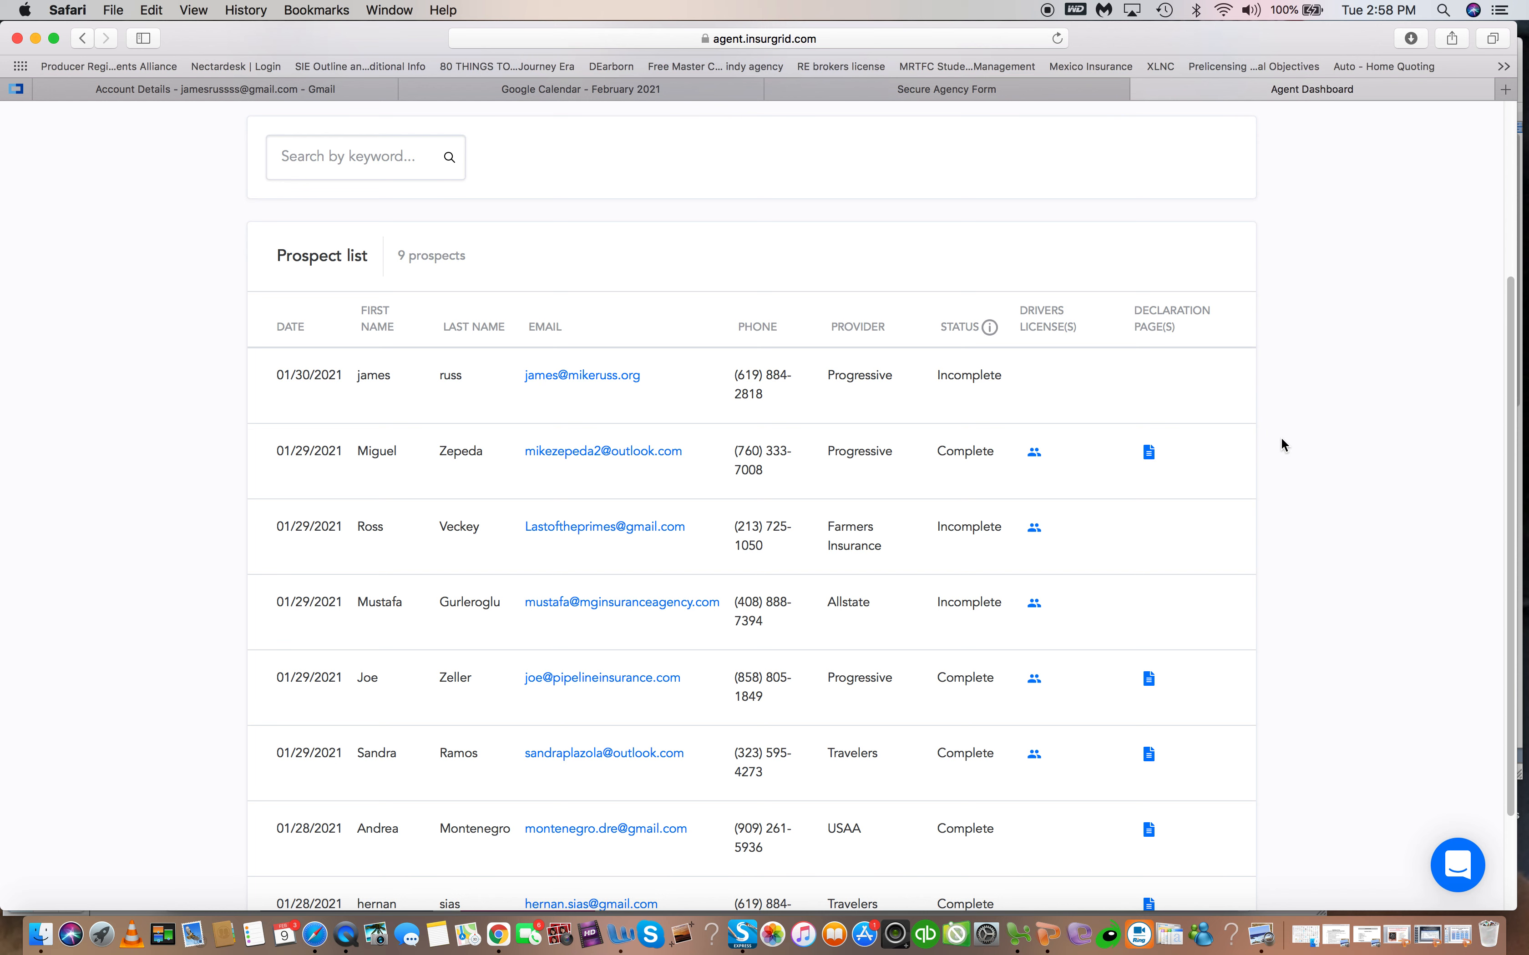
mouse_move(1149, 458)
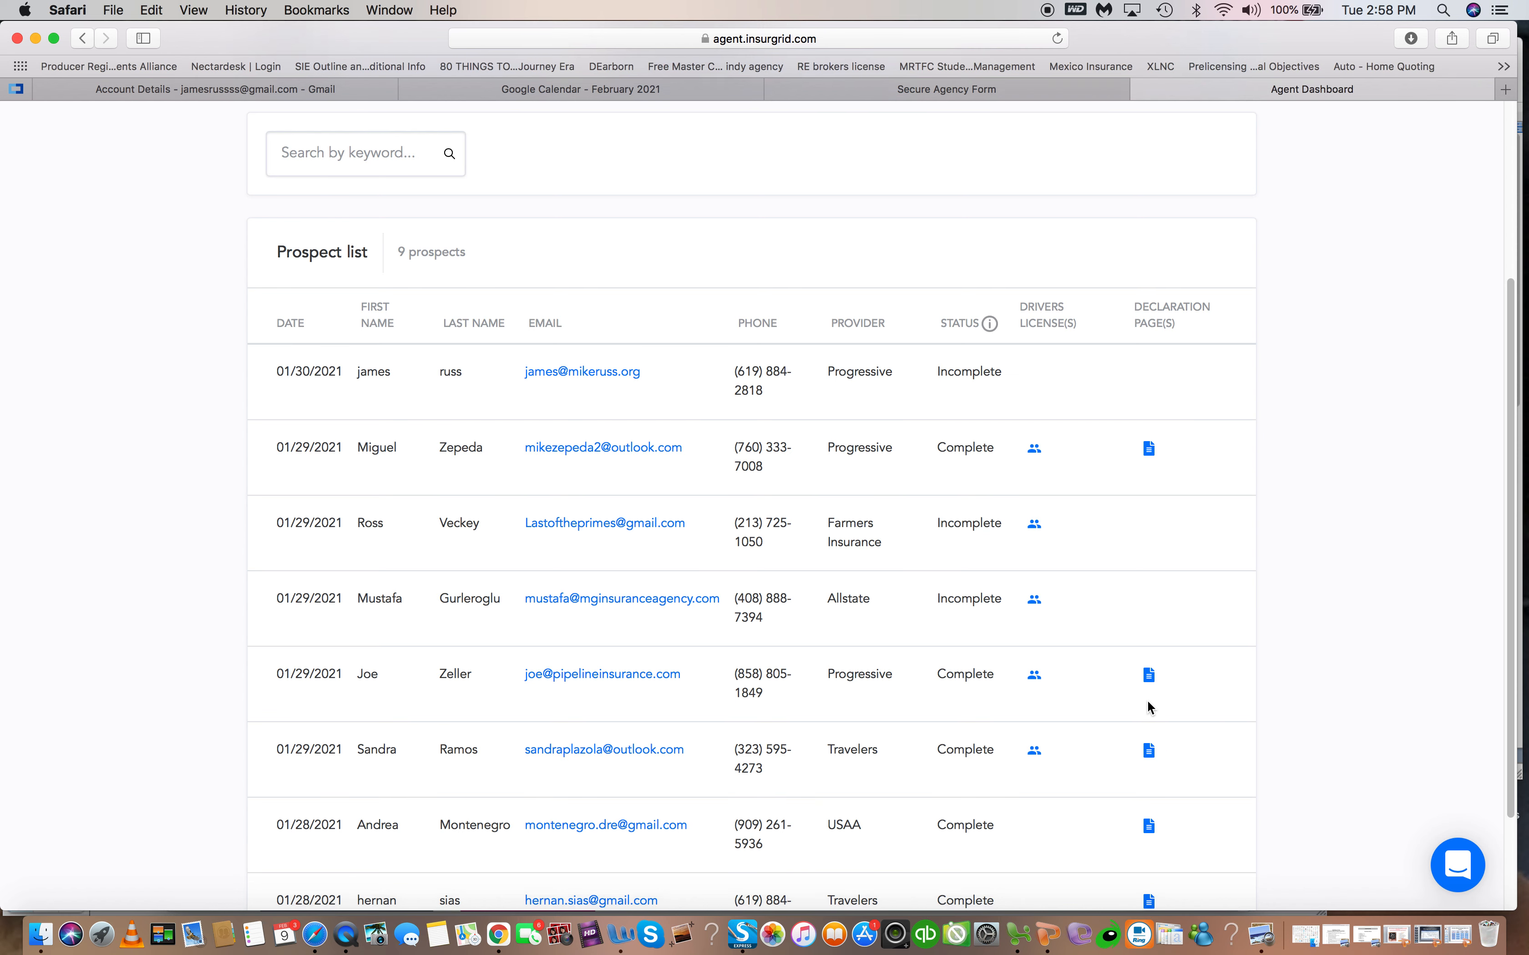
- From the agent dashboard, view the 01/28/2021 Travelers prospect's homeowners policy PDF in a new tab
scroll(down, 3)
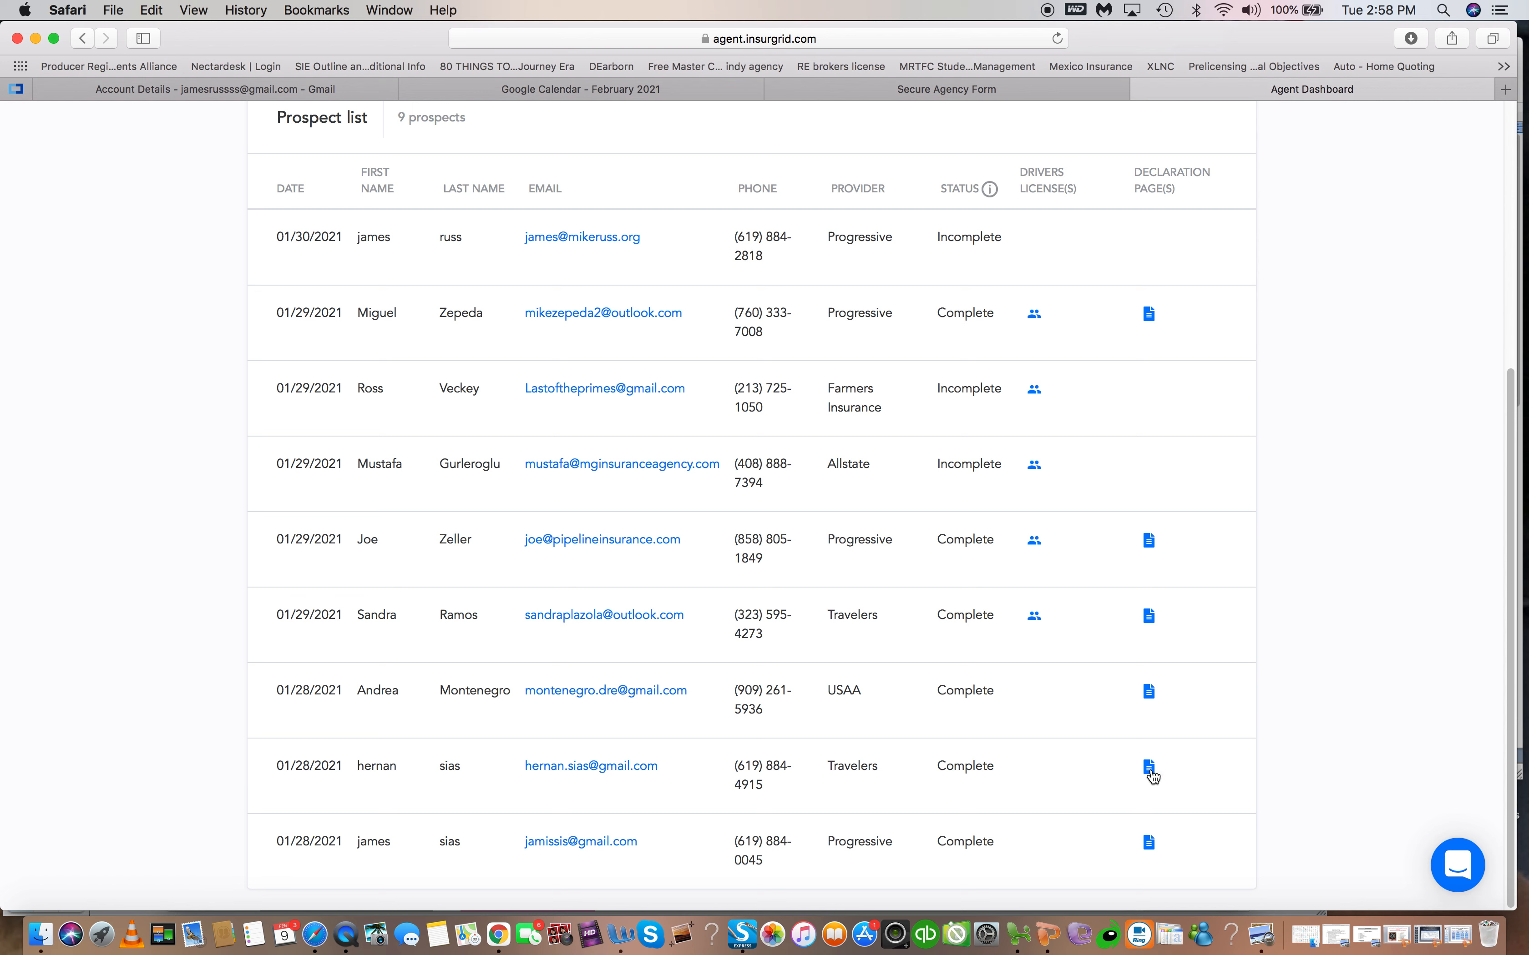
mouse_move(463, 793)
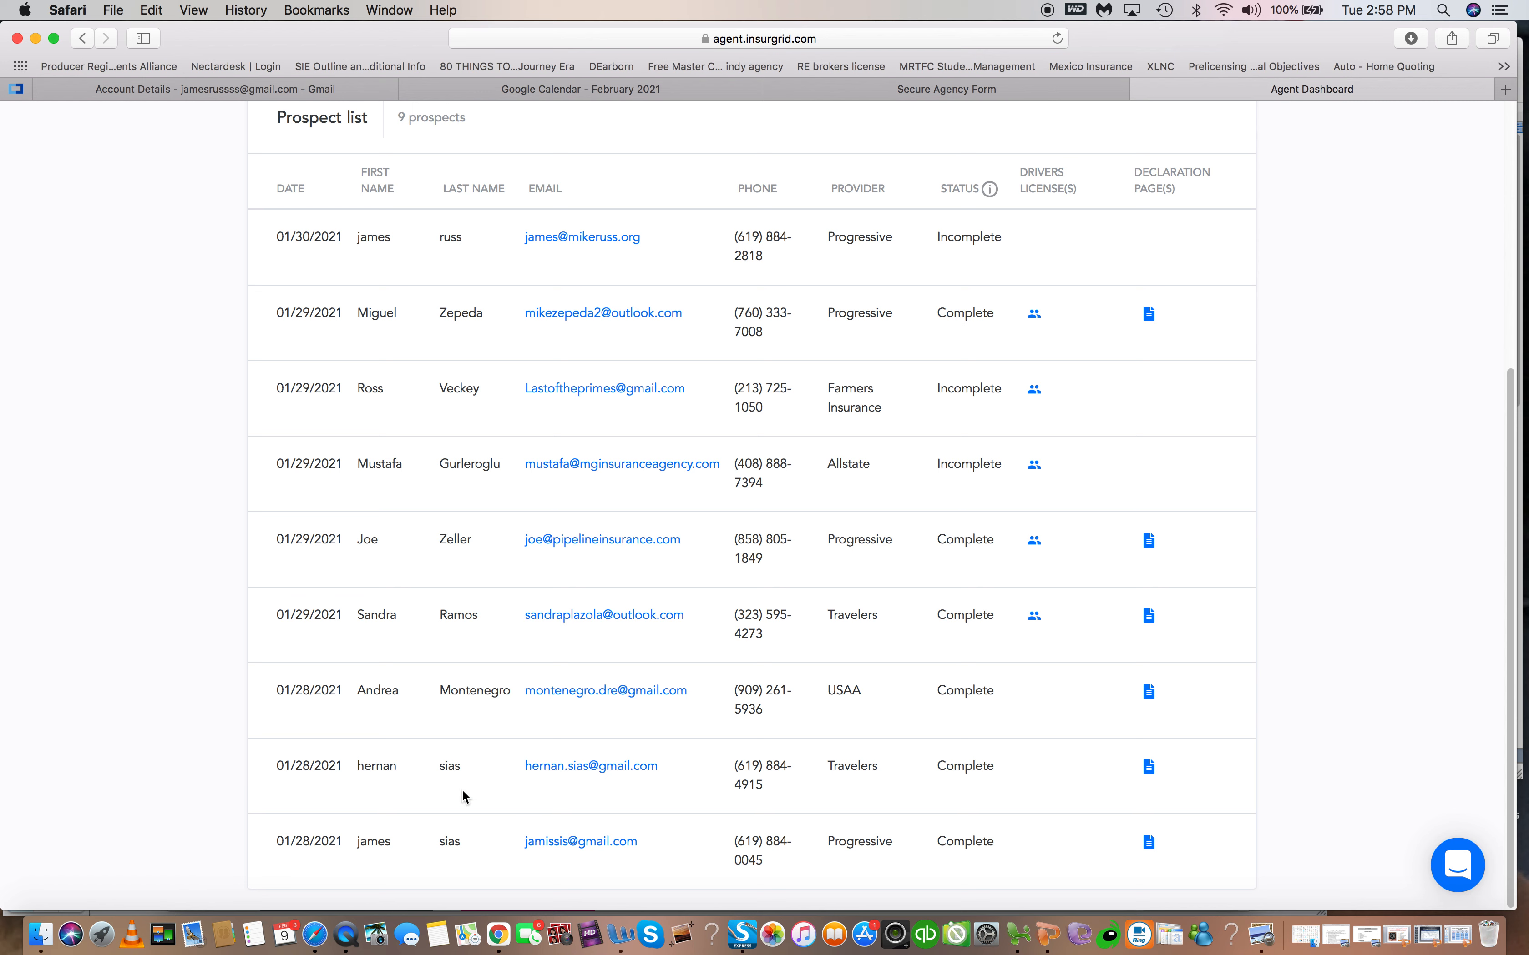
mouse_move(1052, 789)
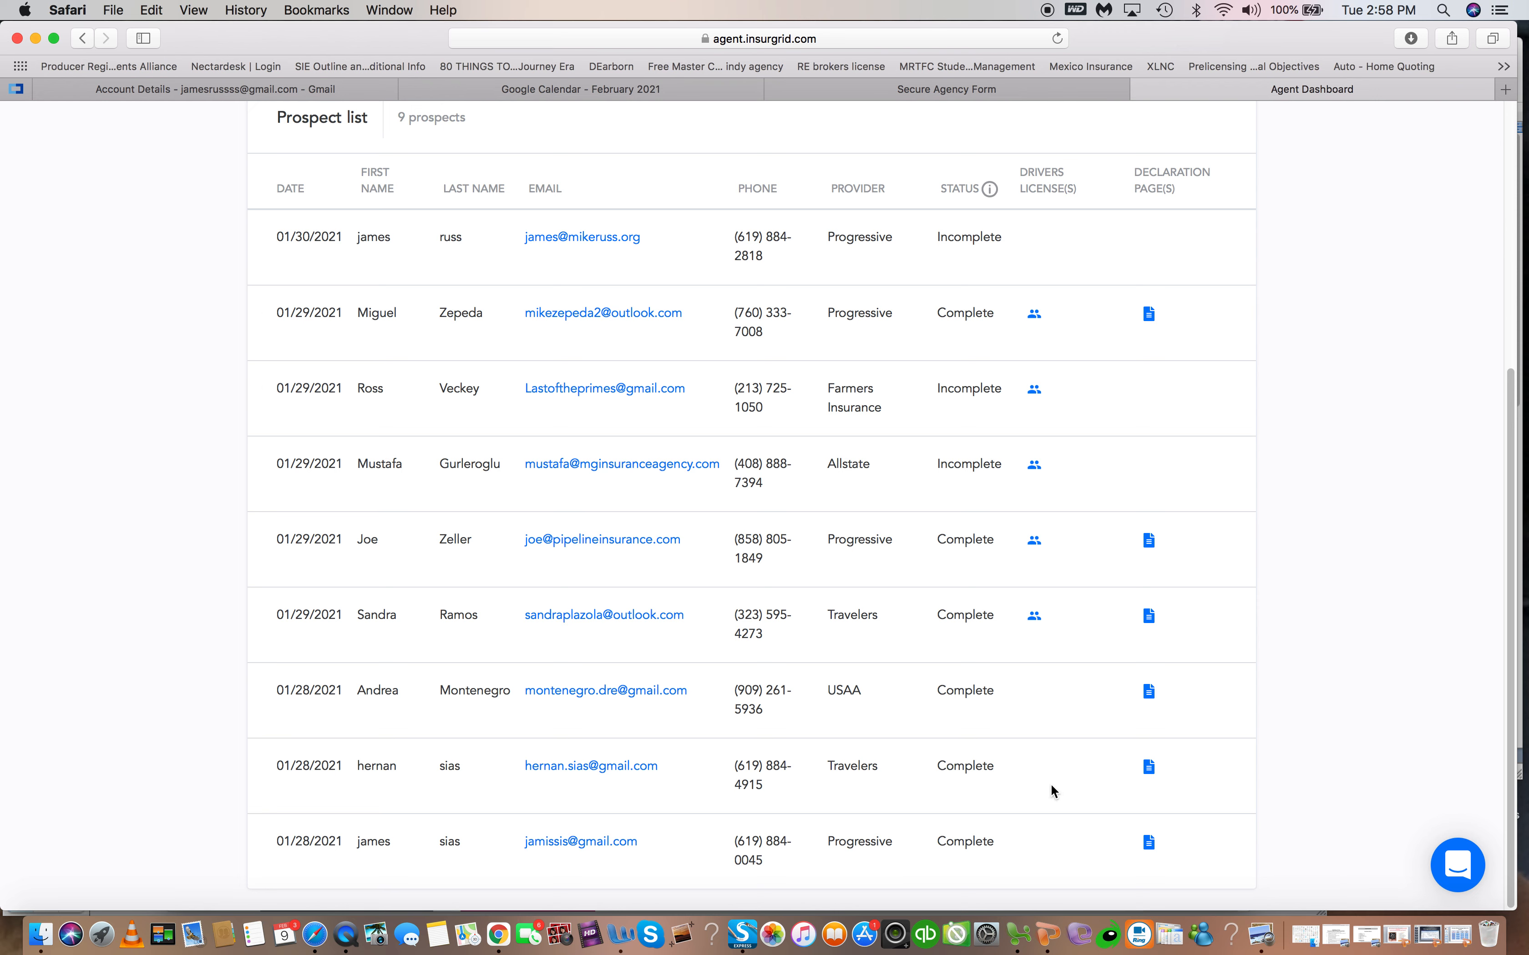
click(1148, 767)
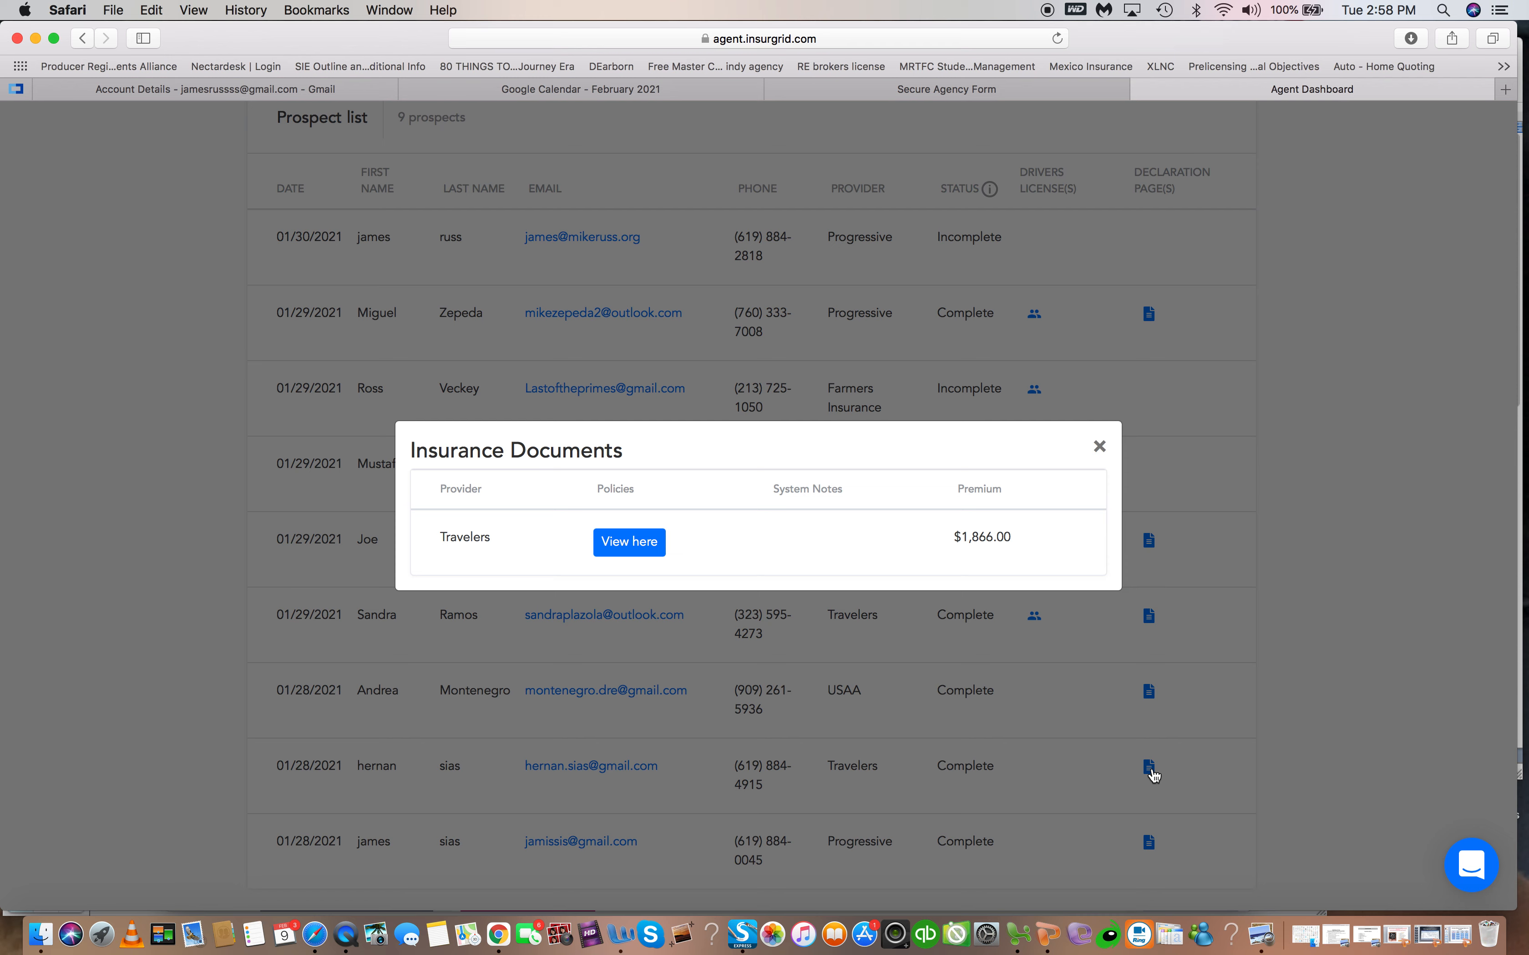
mouse_move(620, 549)
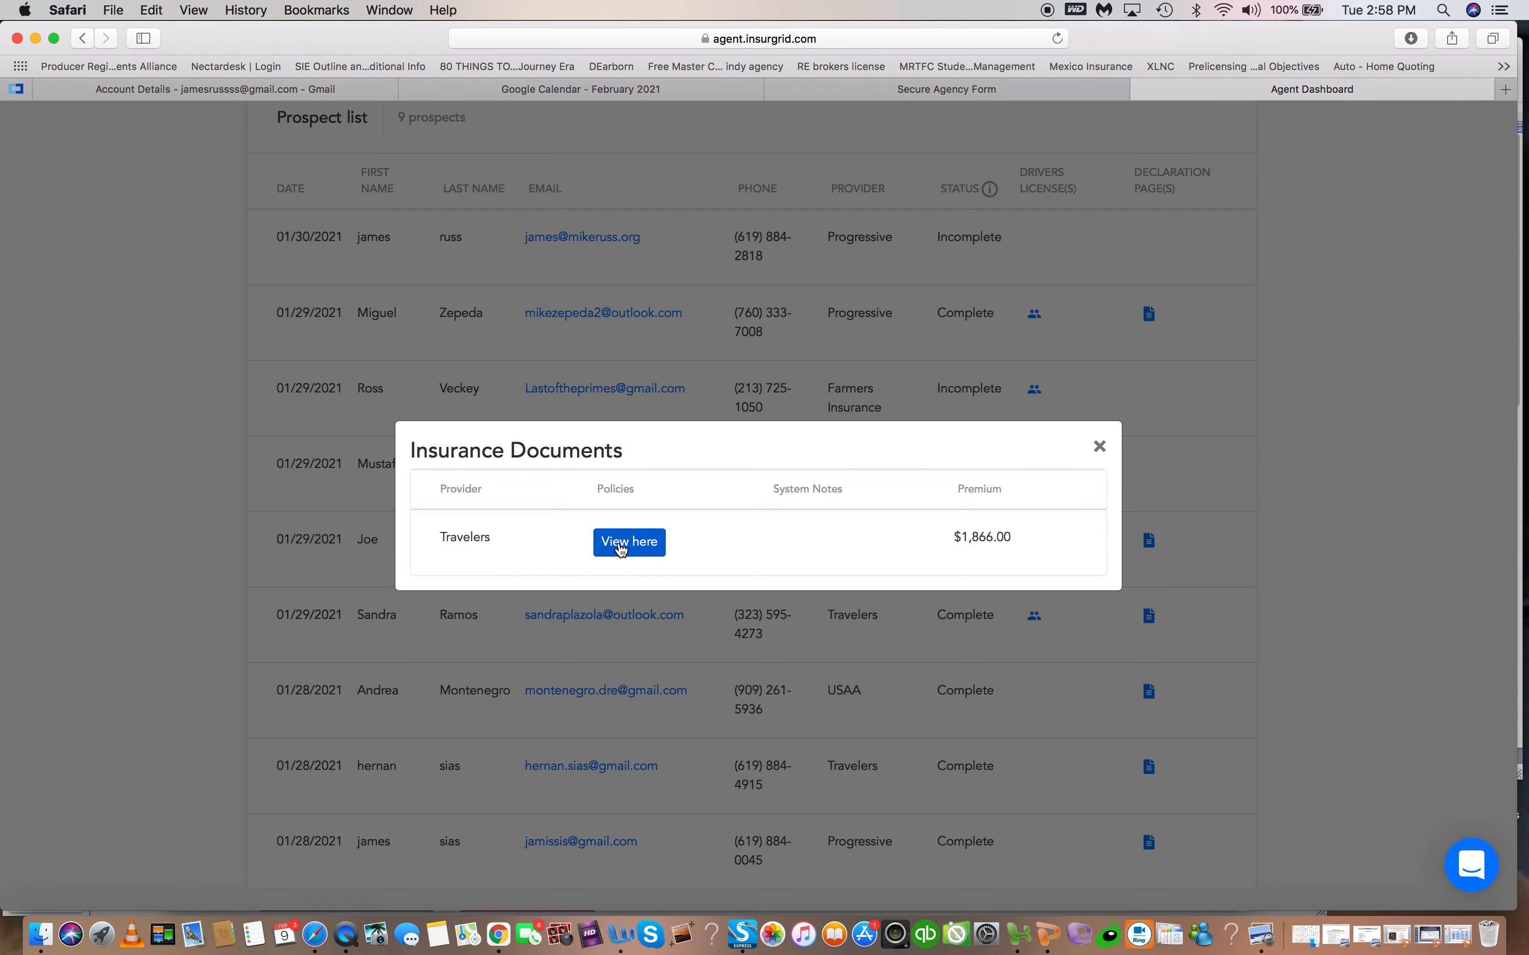
click(629, 543)
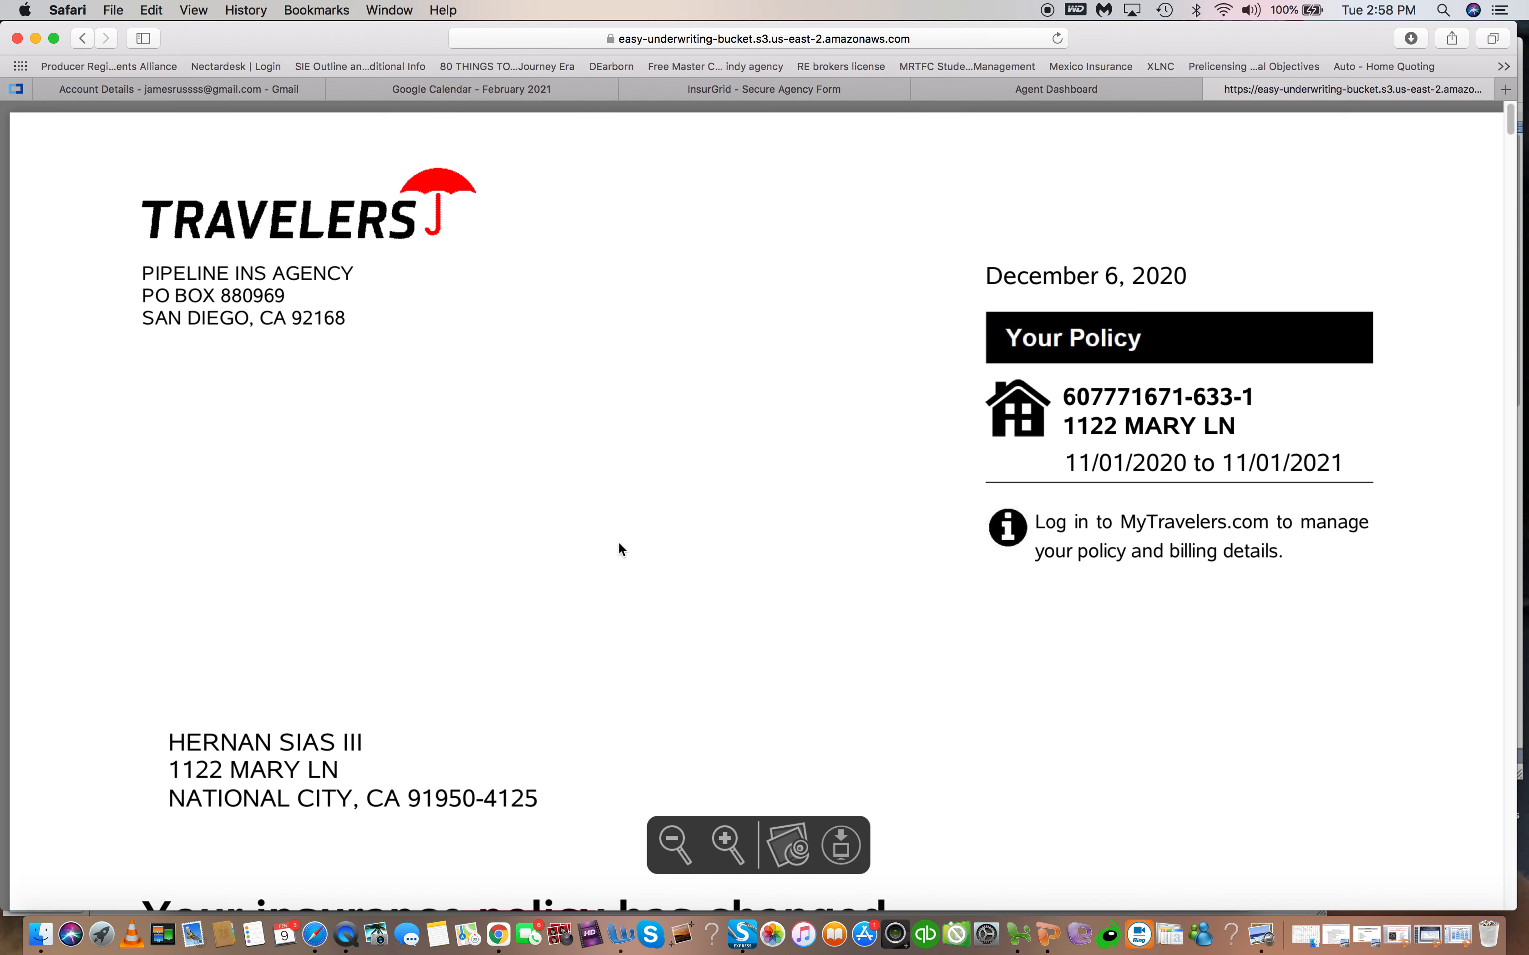
mouse_move(489, 581)
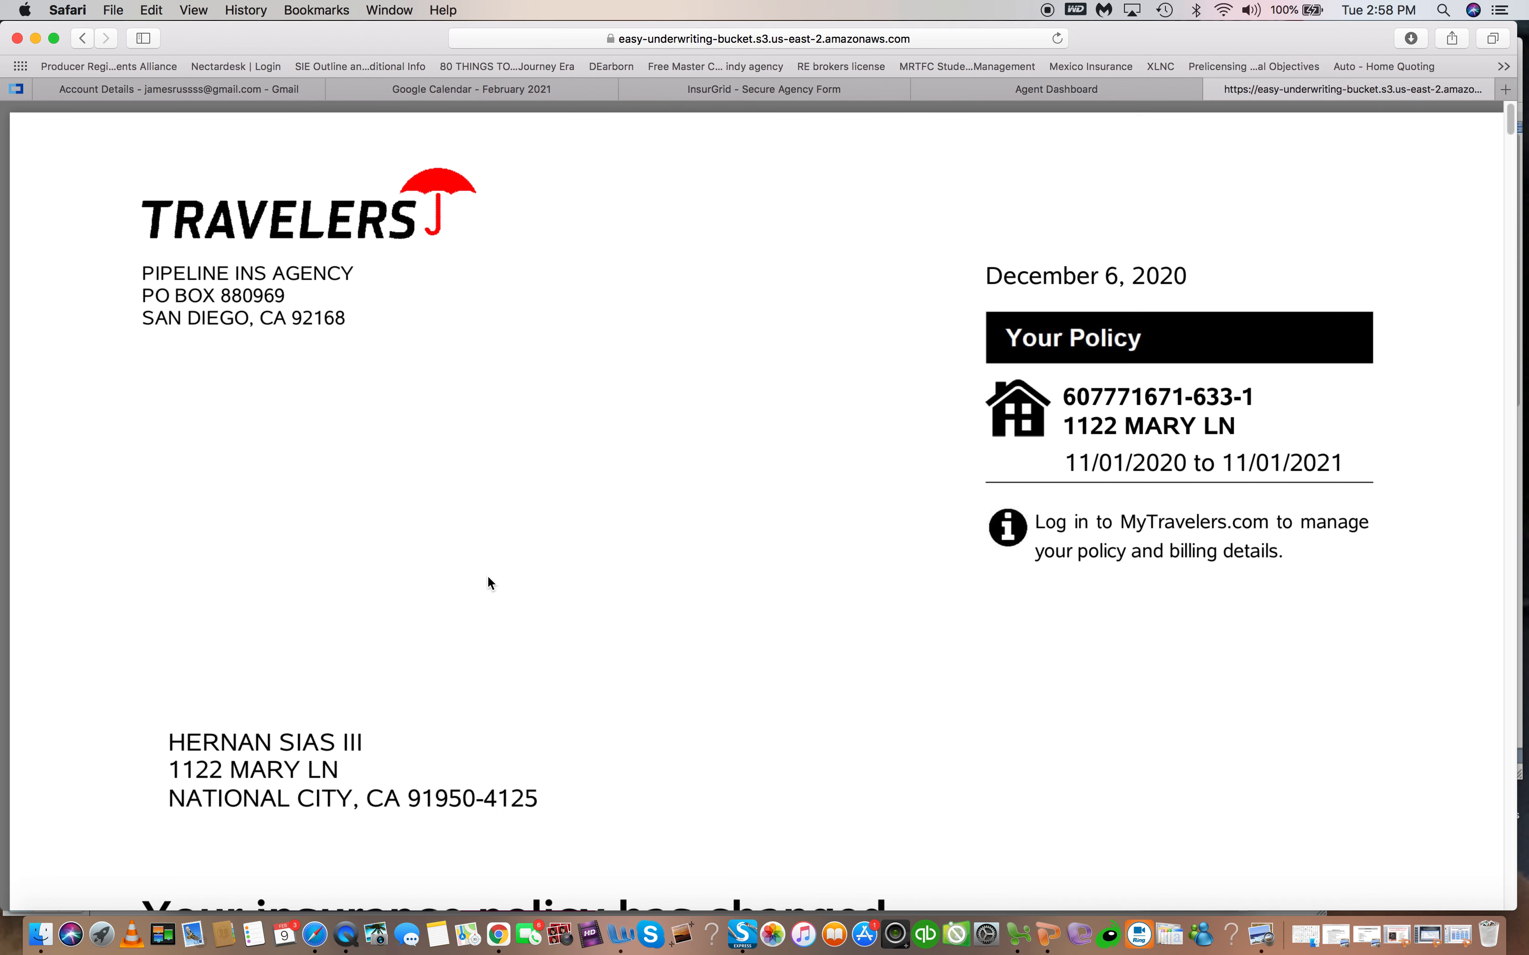
scroll(down, 3)
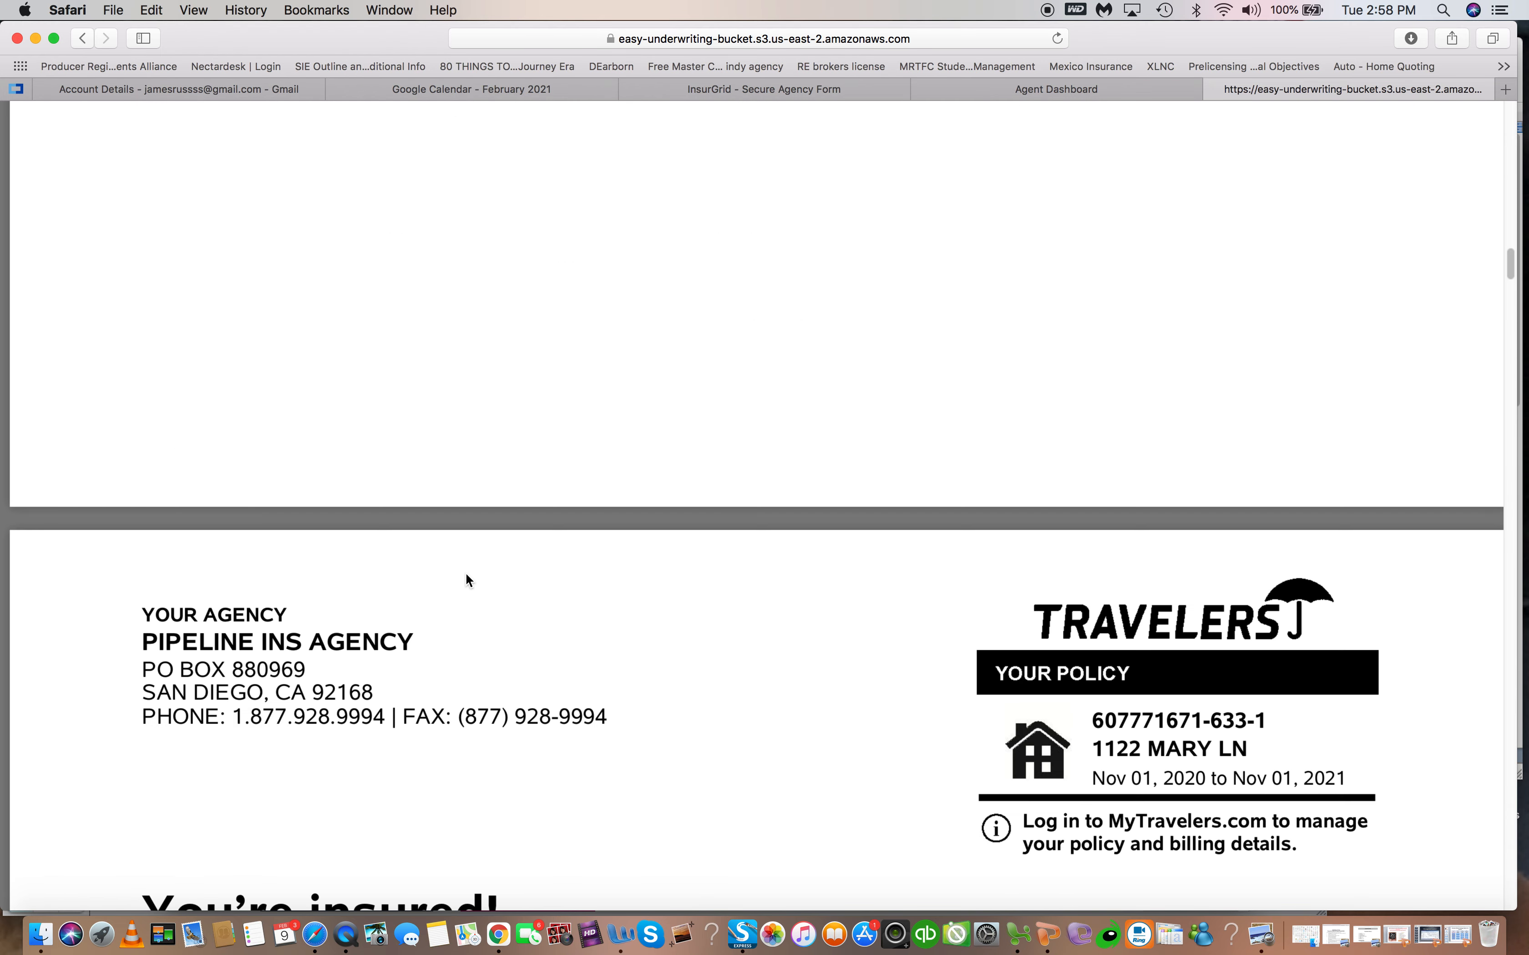
scroll(down, 3)
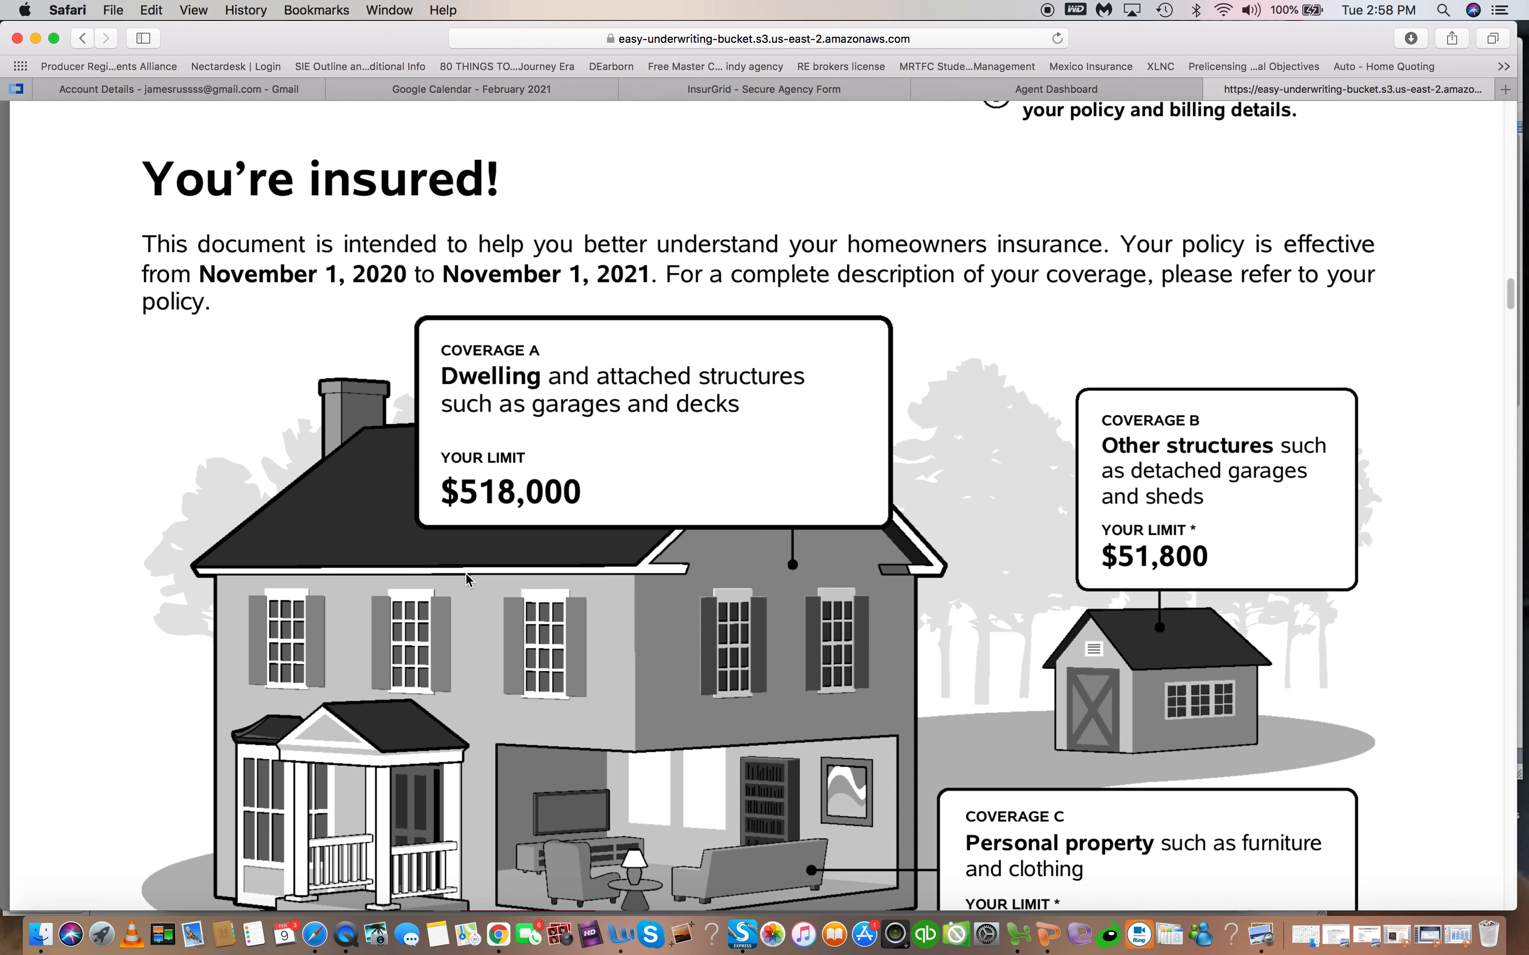
scroll(down, 3)
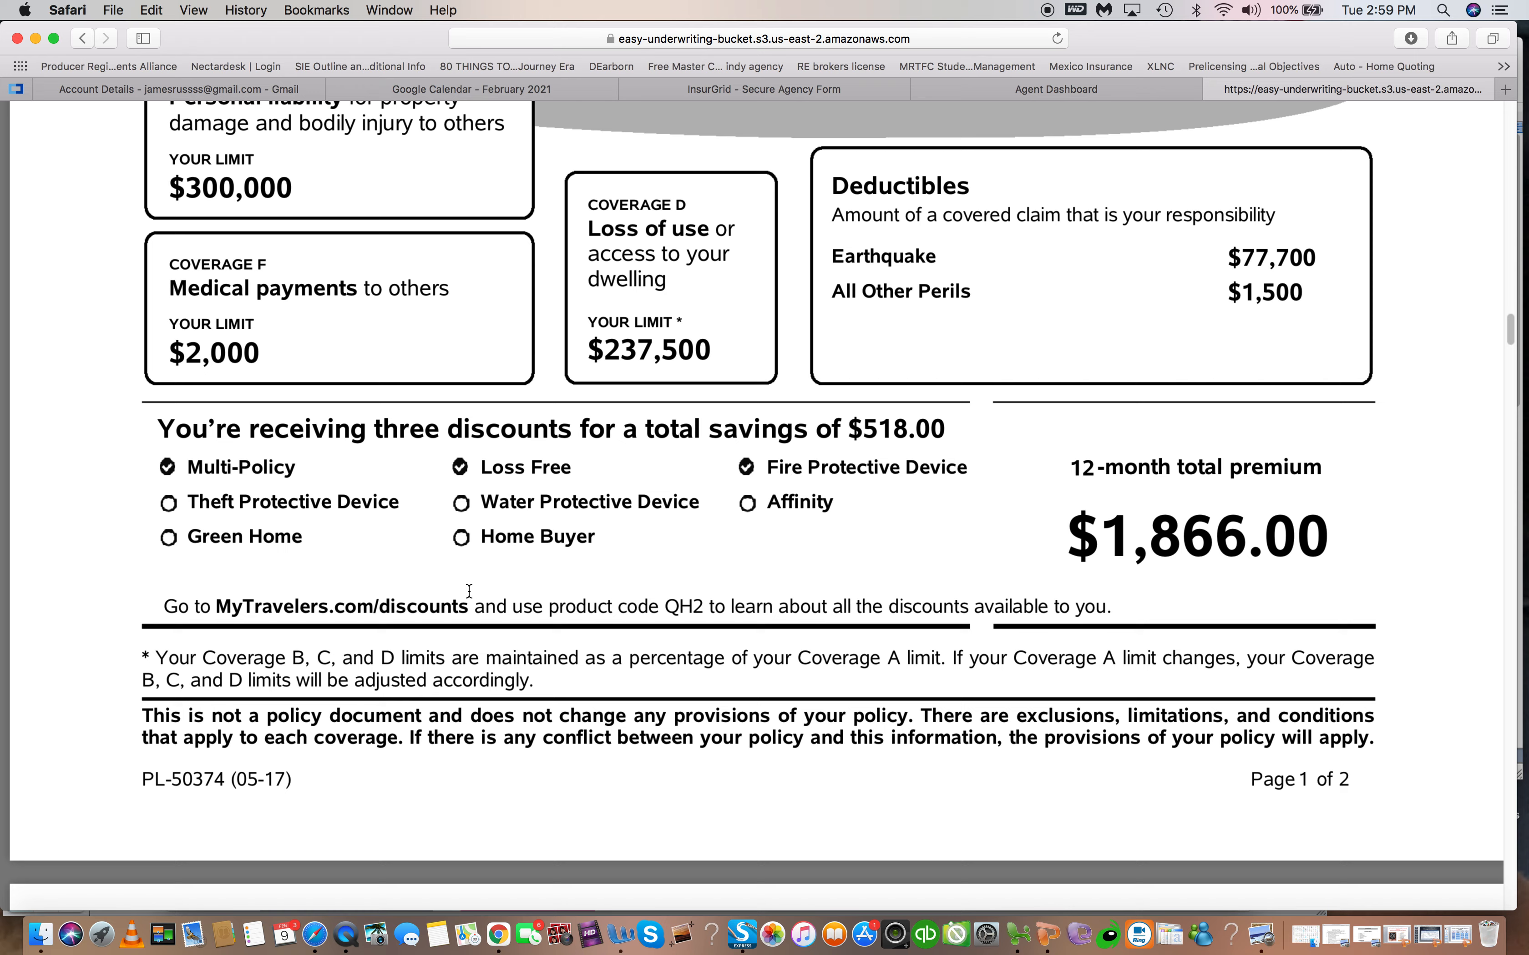
mouse_move(674, 552)
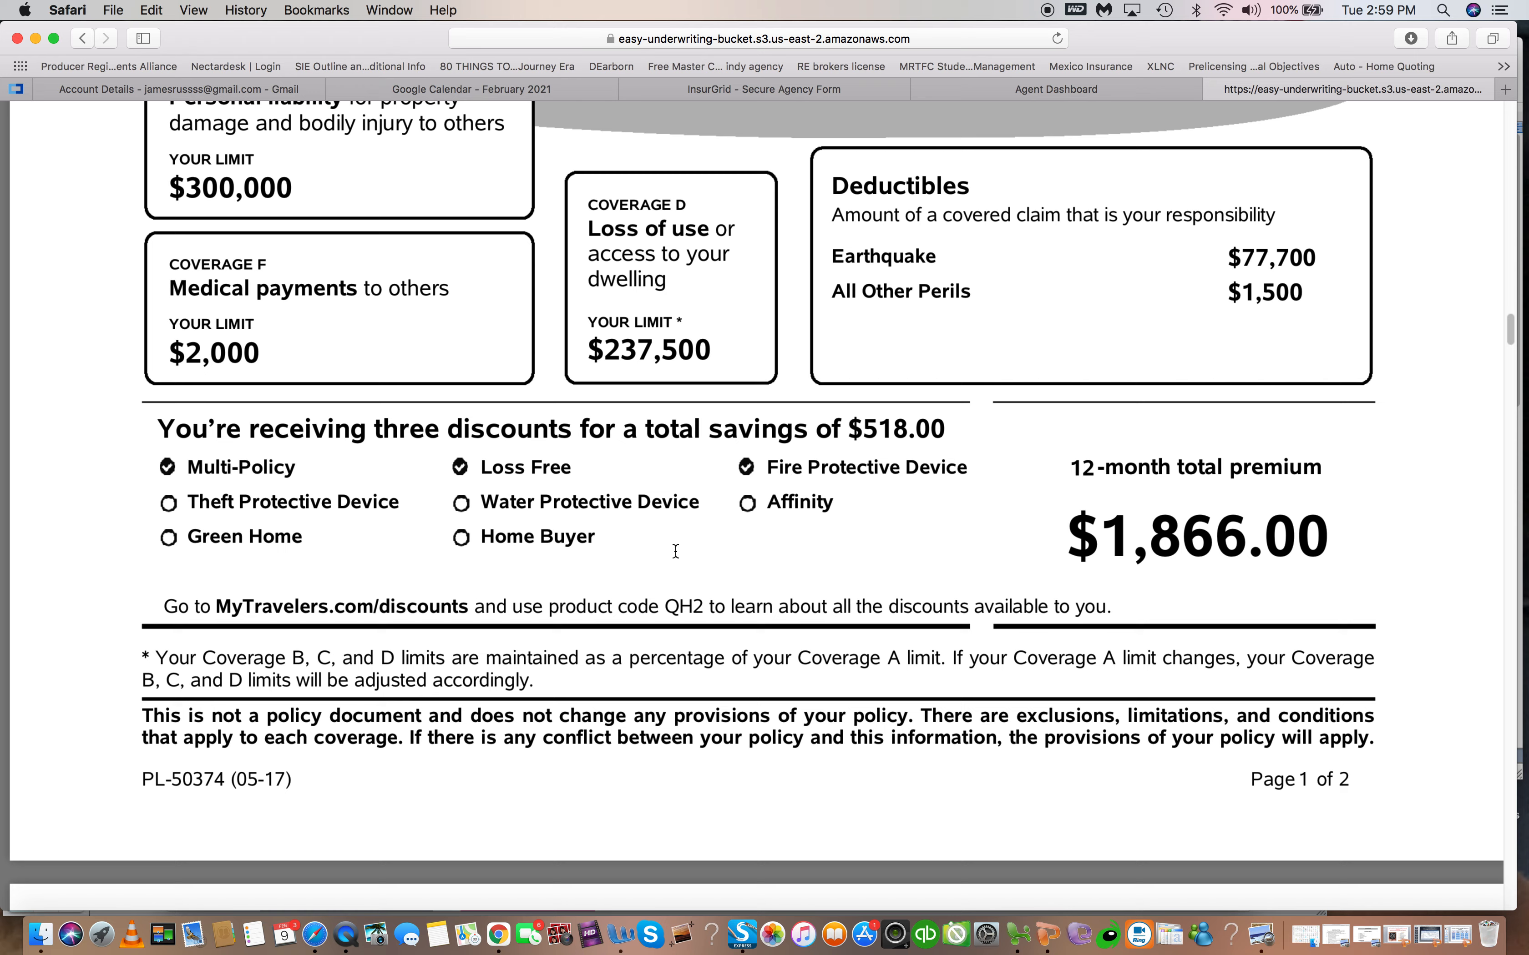